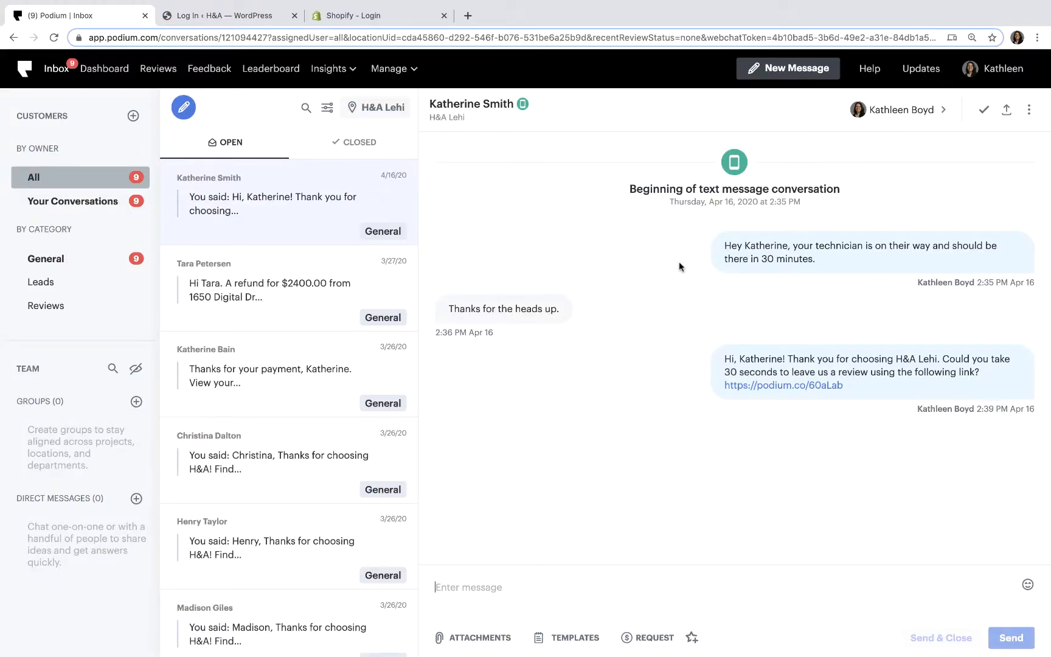
Reveal the H&A webchat widget's installation code with its Copy button under Widget Options.
{"action": "left_click", "coordinate": [389, 68]}
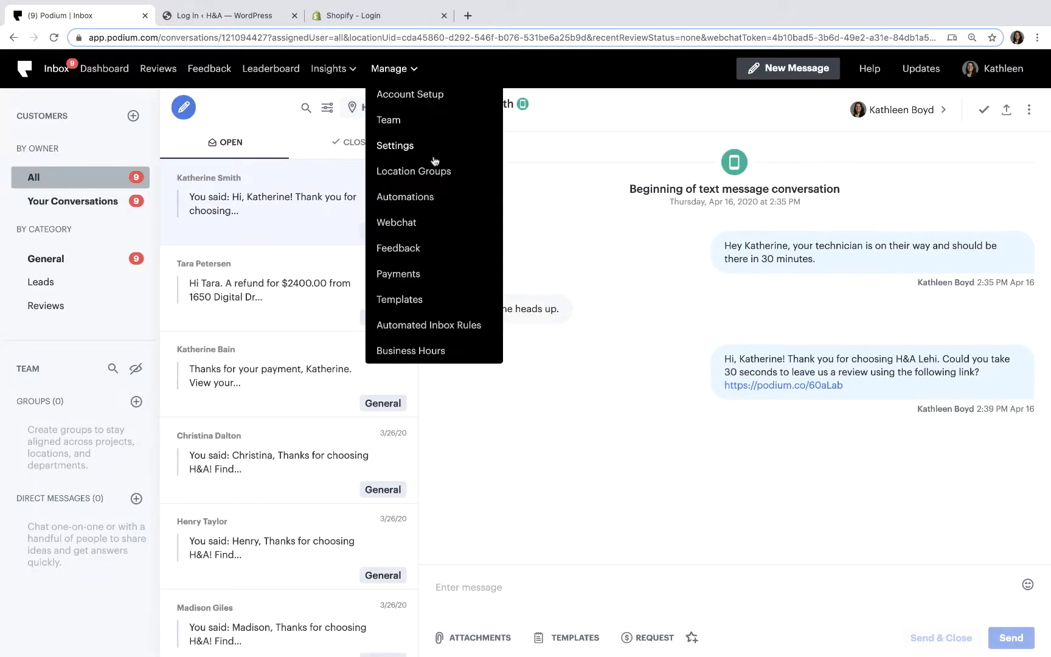
{"action": "left_click", "coordinate": [397, 223]}
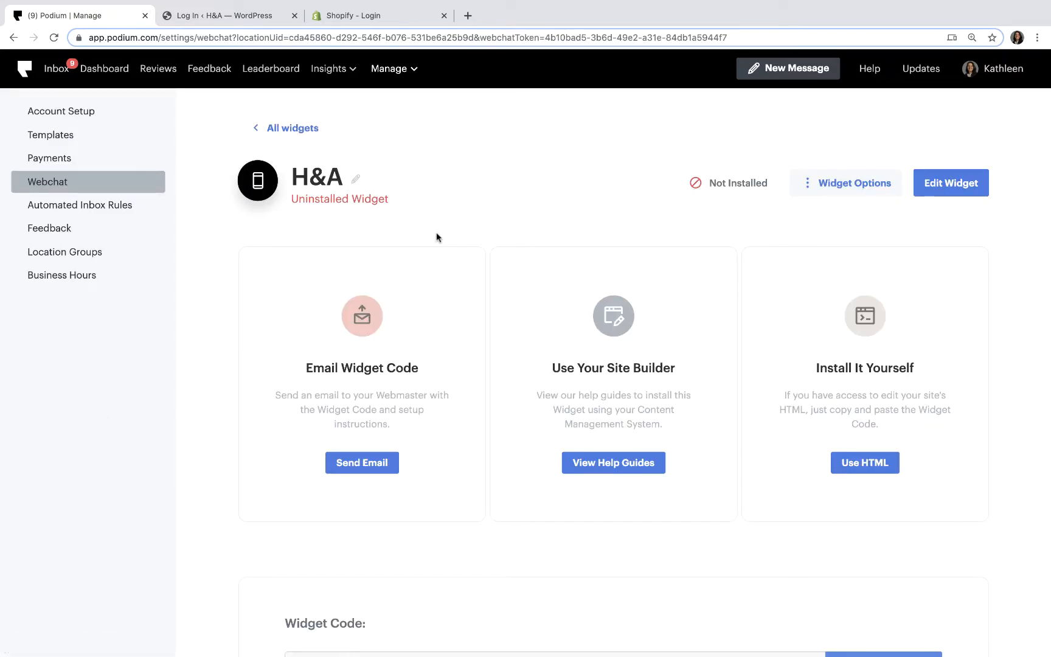
{"action": "left_click", "coordinate": [847, 183]}
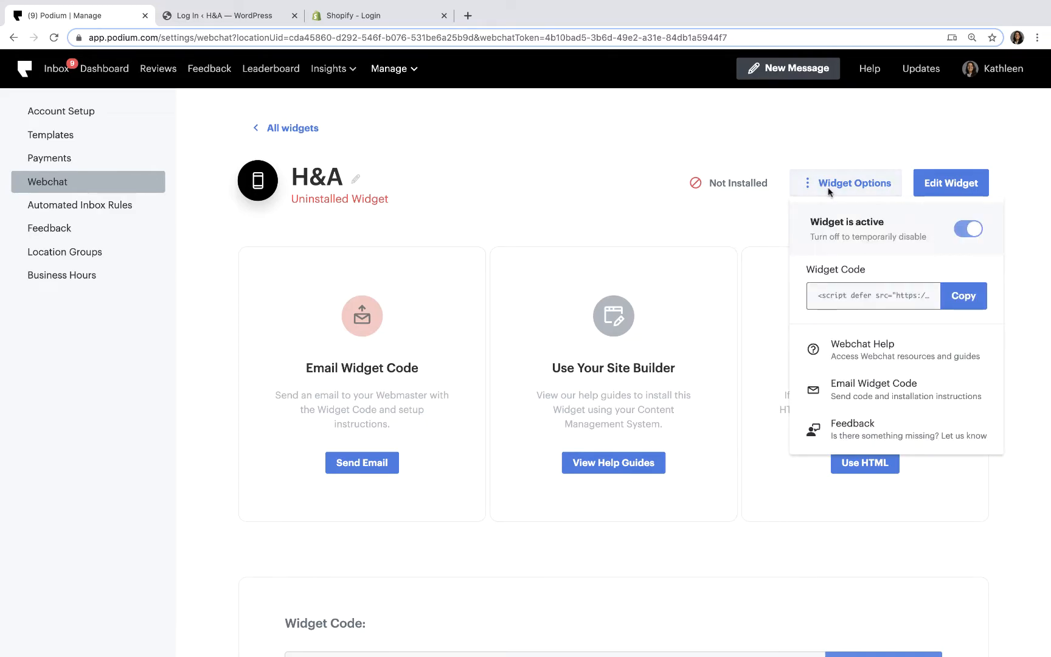
{"action": "left_click", "coordinate": [963, 295]}
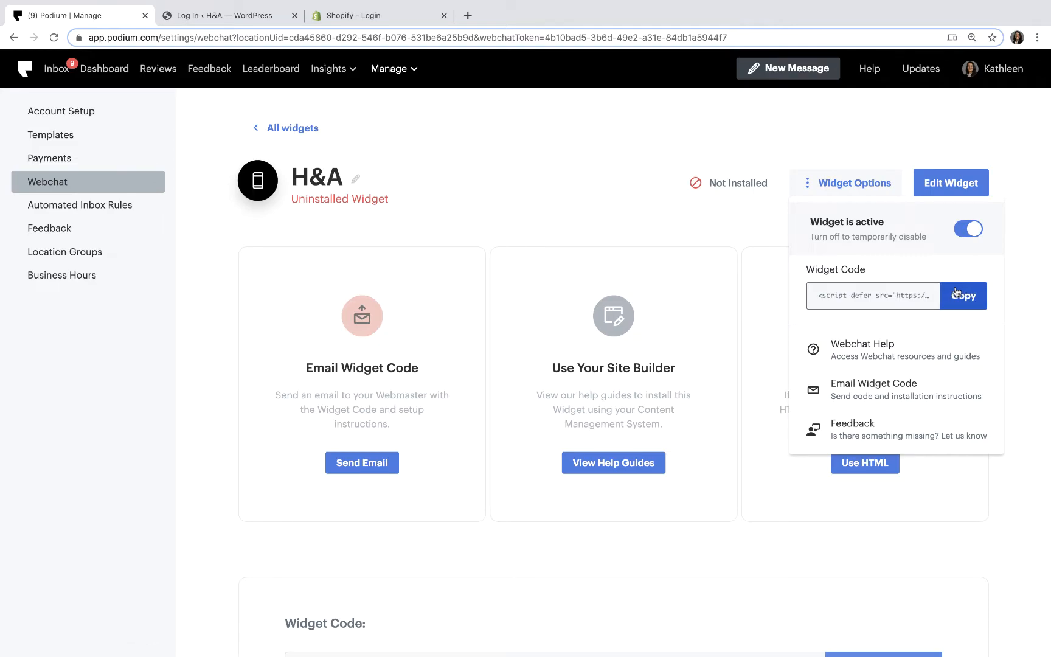
{"action": "left_click", "coordinate": [226, 15]}
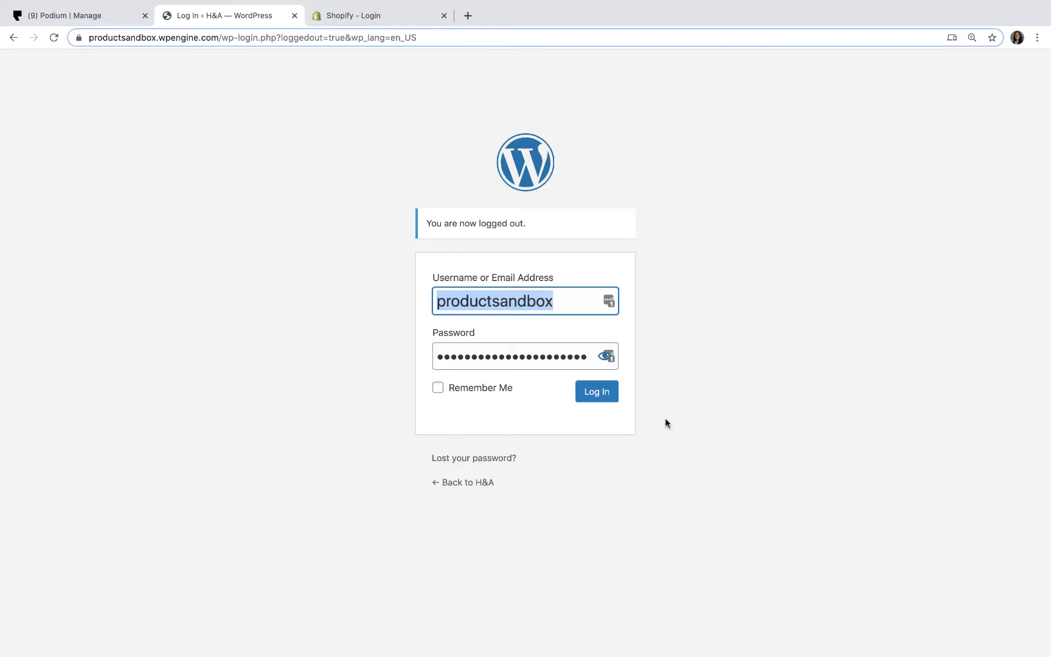
Sign in to WordPress admin and search the Add New plugin directory for 'Podium'.
{"action": "left_click", "coordinate": [596, 392]}
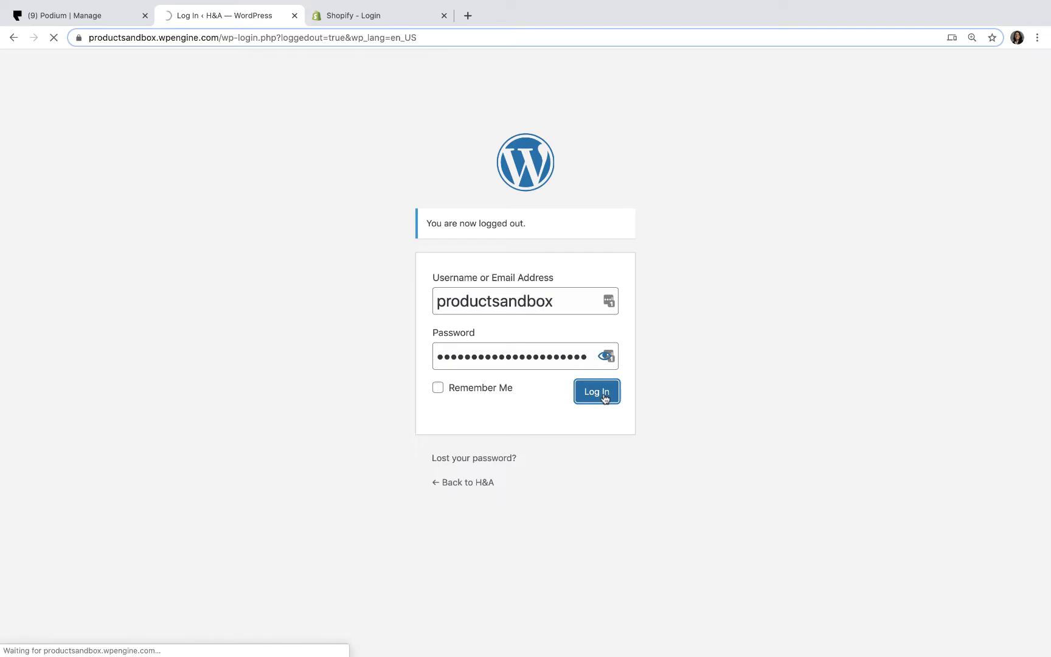
{"action": "left_click", "coordinate": [597, 391]}
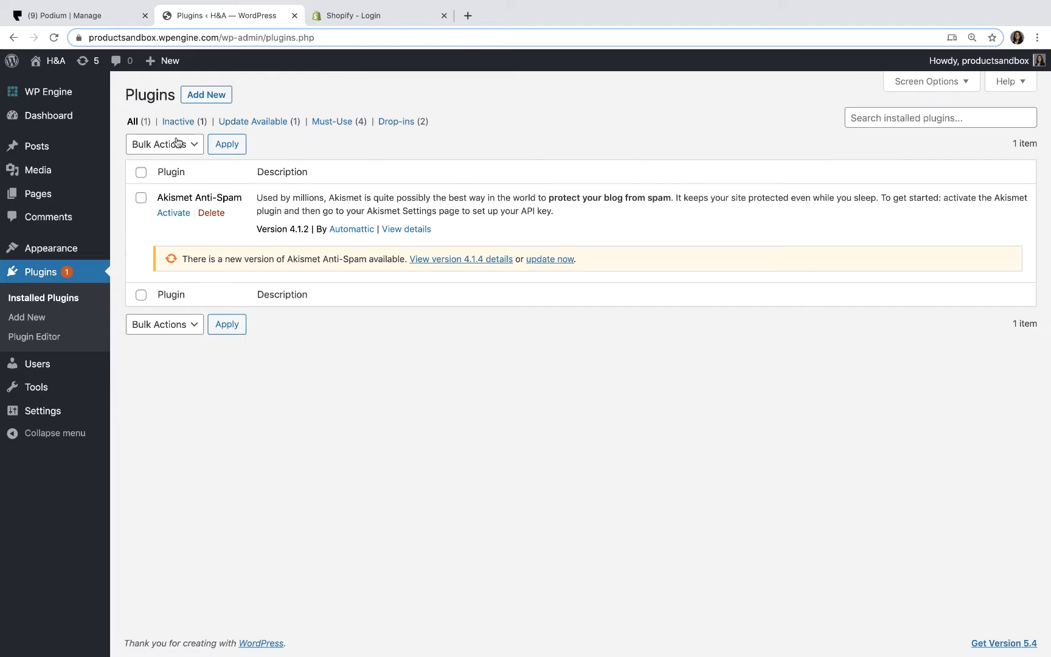
{"action": "left_click", "coordinate": [207, 95]}
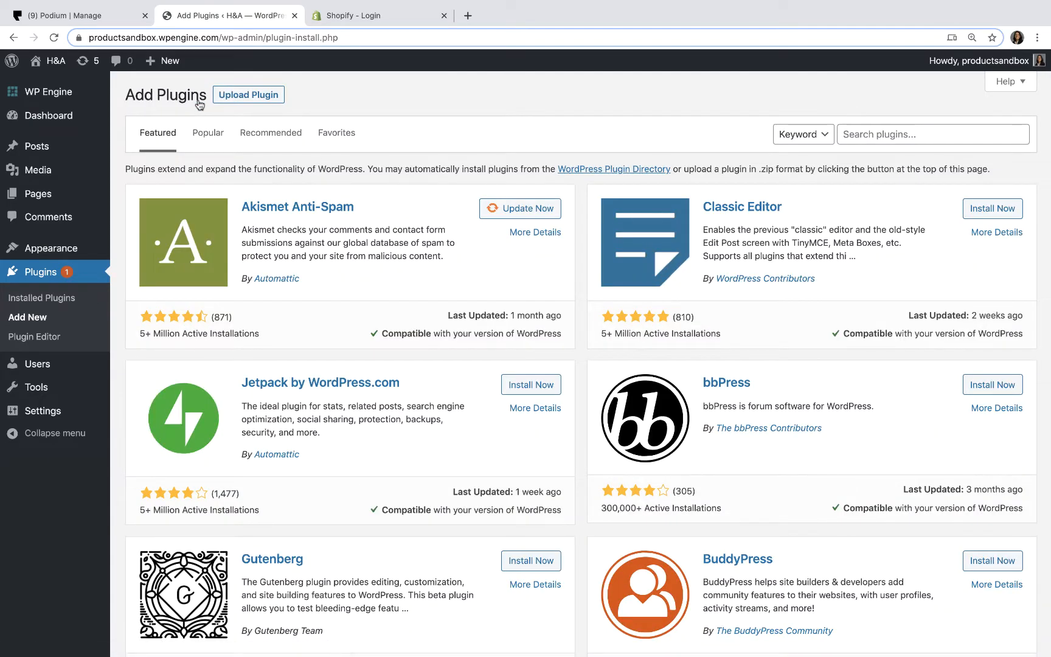
{"action": "left_click", "coordinate": [932, 135]}
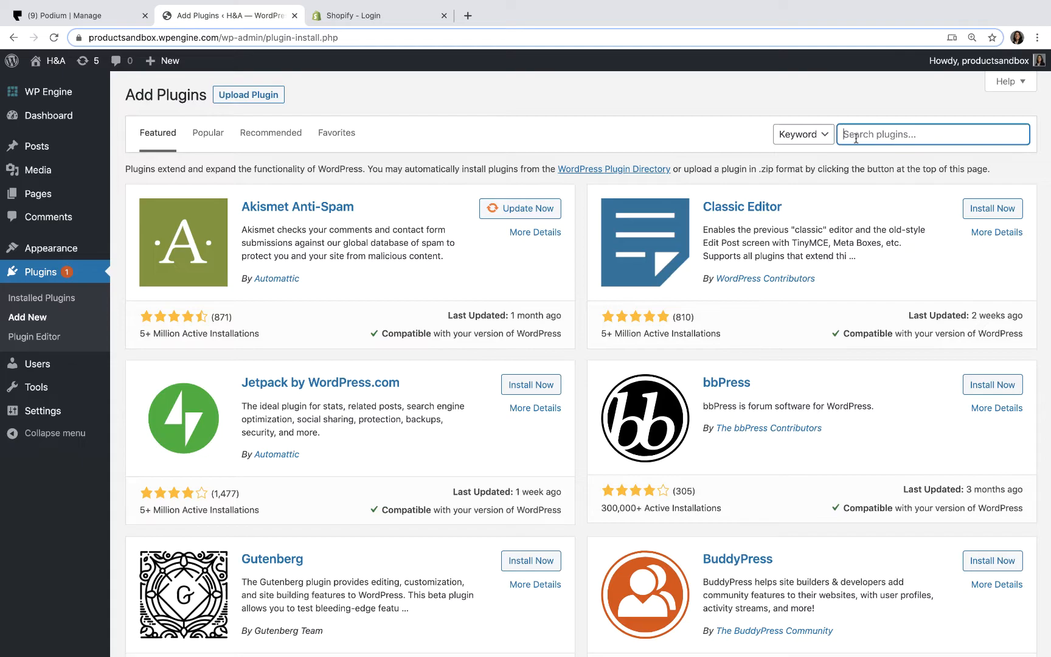
{"action": "type", "text": "Podium"}
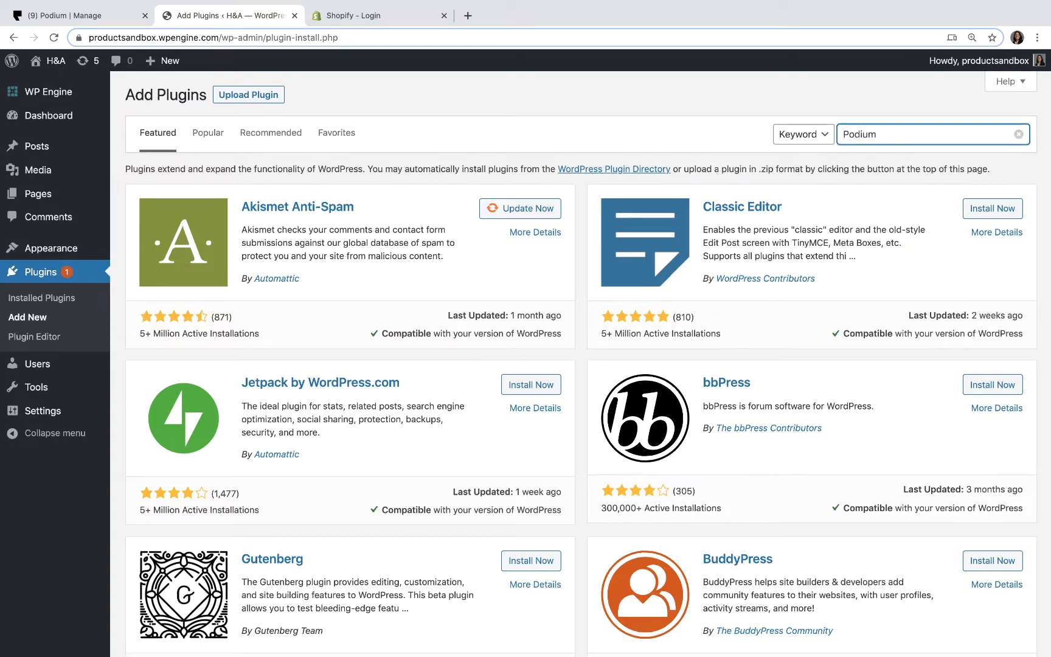
{"action": "key", "text": "Enter"}
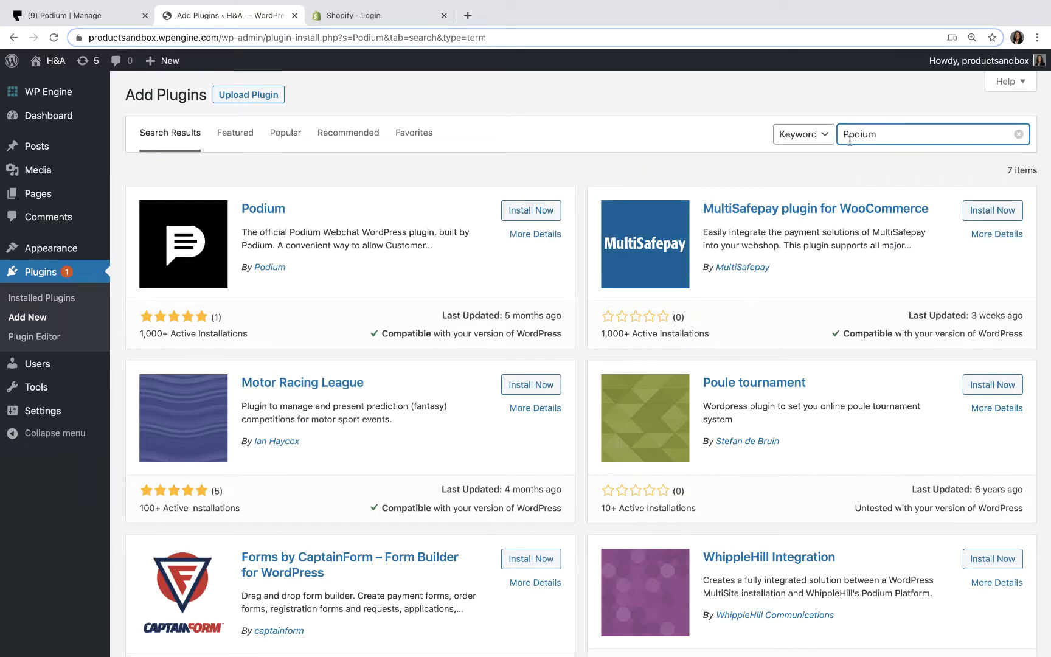
Install and activate the Podium plugin on the WordPress site.
{"action": "left_click", "coordinate": [531, 210]}
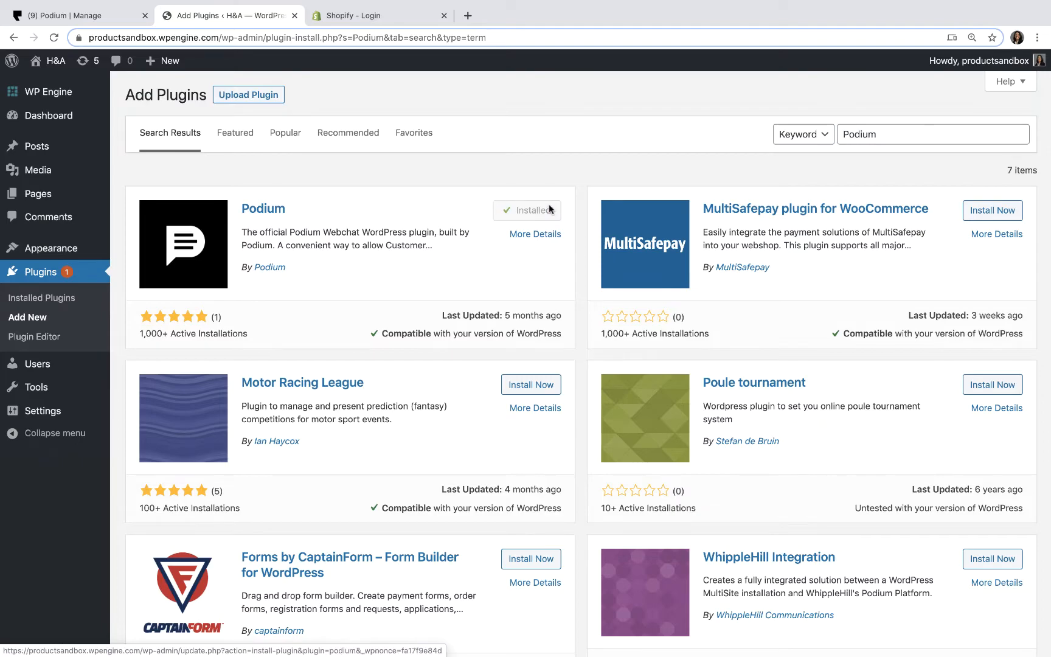
{"action": "left_click", "coordinate": [535, 210]}
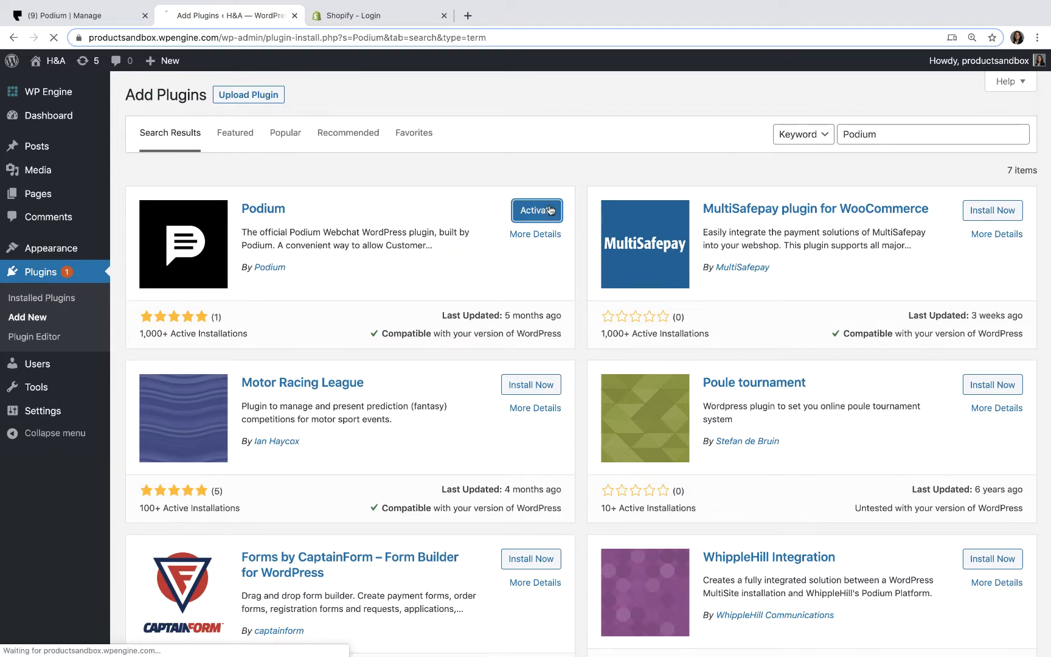
{"action": "left_click", "coordinate": [537, 211]}
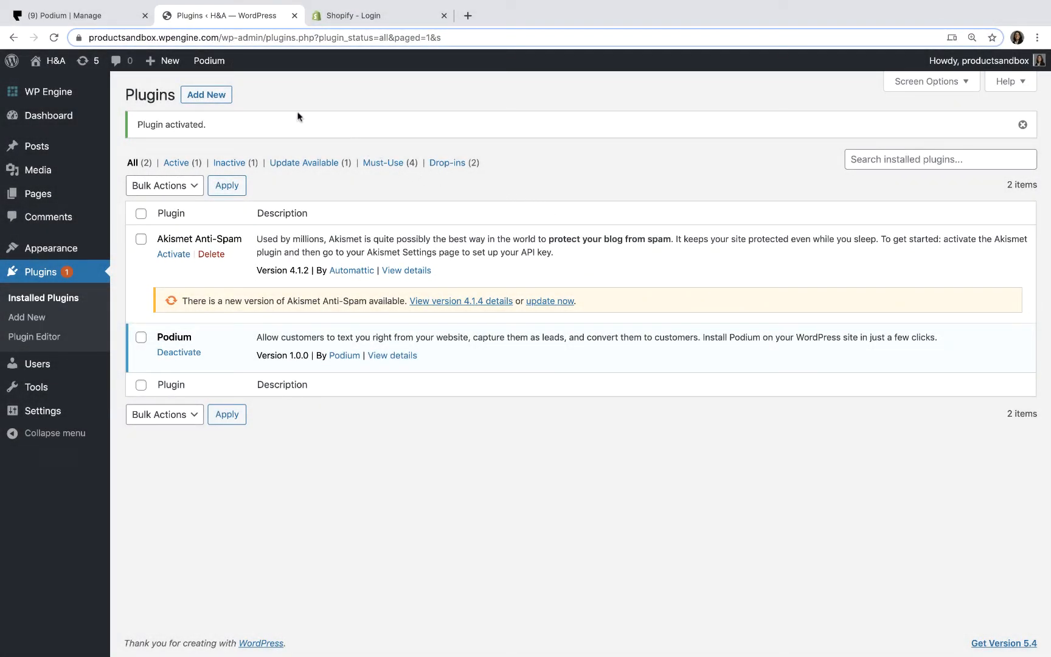
Paste the Podium widget script into the plugin settings, enabled, and save the changes.
{"action": "left_click", "coordinate": [209, 60]}
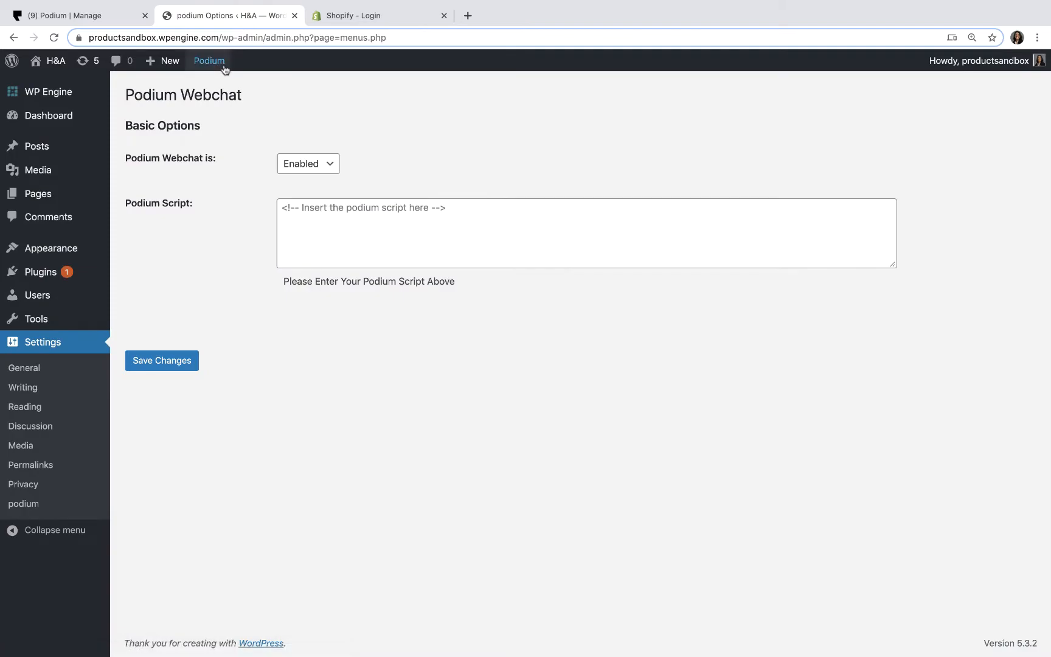
{"action": "type", "text": "<script defer src=\"https://connect.podium.com/widget.js#API_TOKEN=4b10bad5-3b6d-49e2-a31e-84db1a5944f7\" id=\"podium-widget\" data-api-token=\"4b10bad5-3b6d-49e2-a31e-84db1a5944f7\"></script>"}
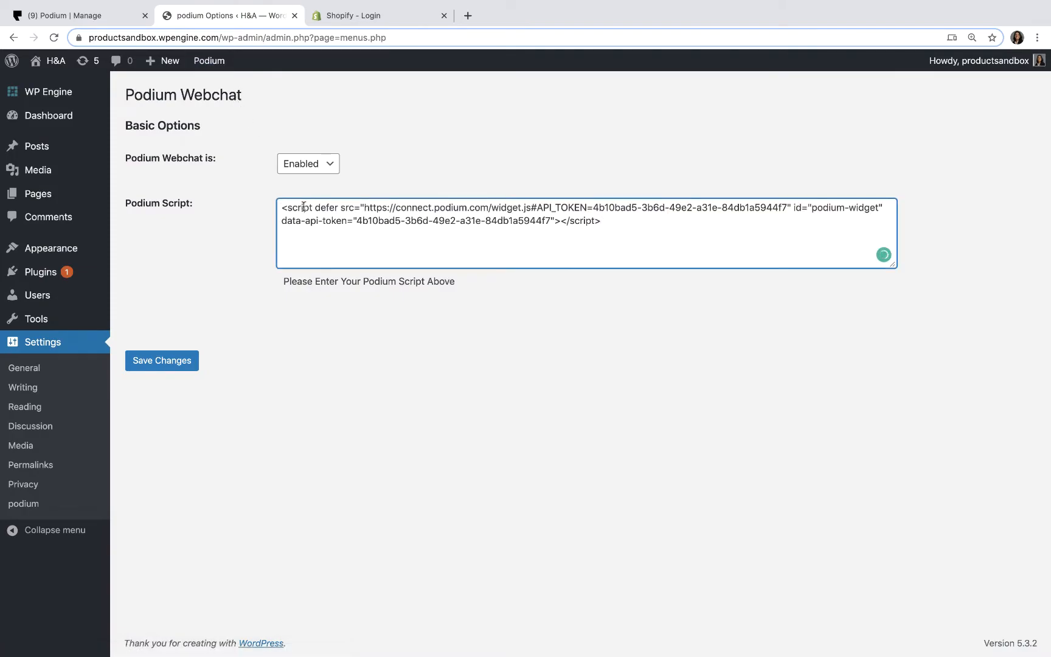
{"action": "left_click", "coordinate": [161, 360]}
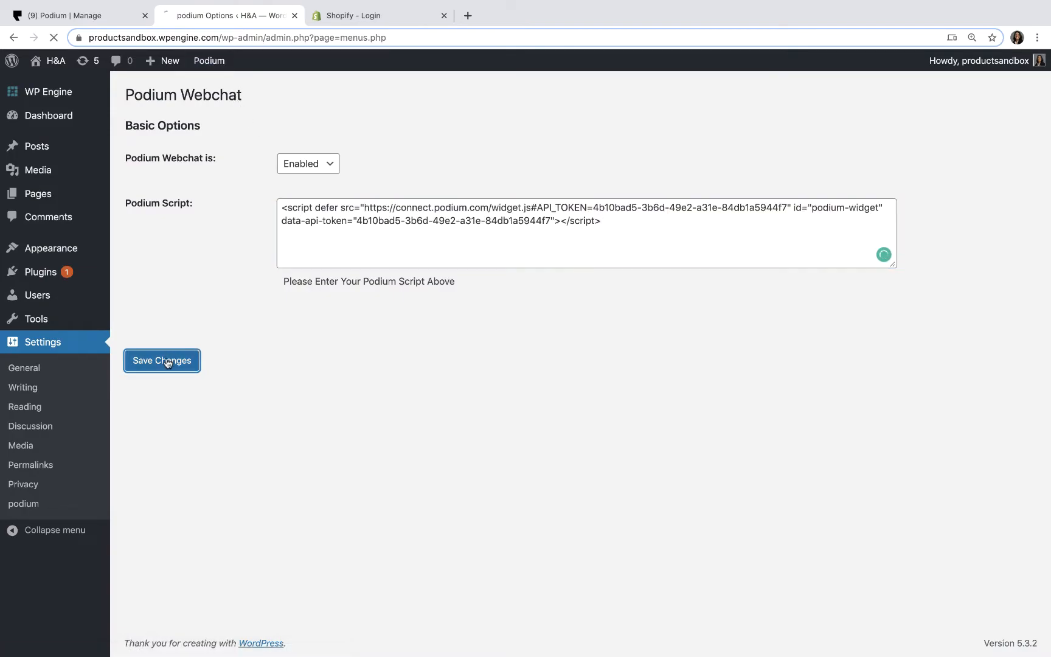
{"action": "left_click", "coordinate": [162, 360]}
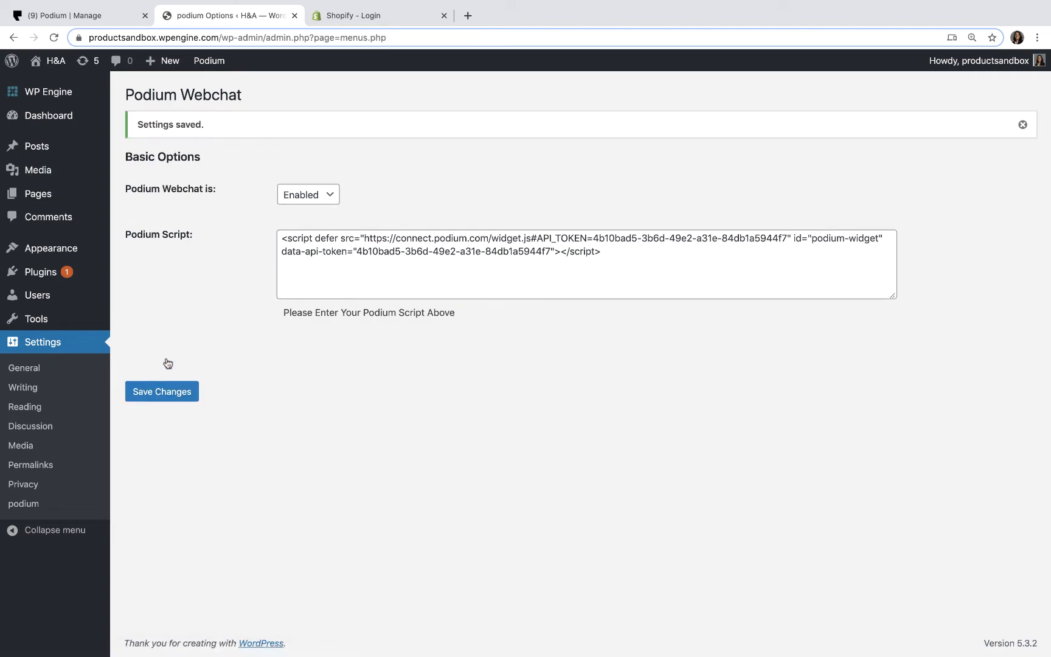
{"action": "mouse_move", "coordinate": [92, 152]}
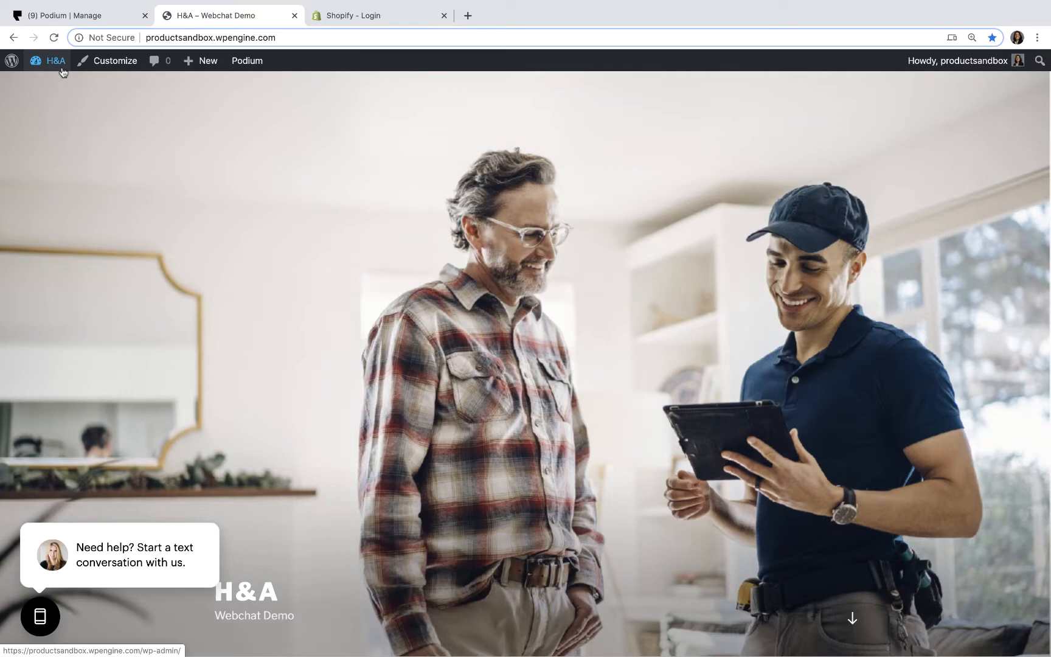
{"action": "left_click", "coordinate": [366, 15]}
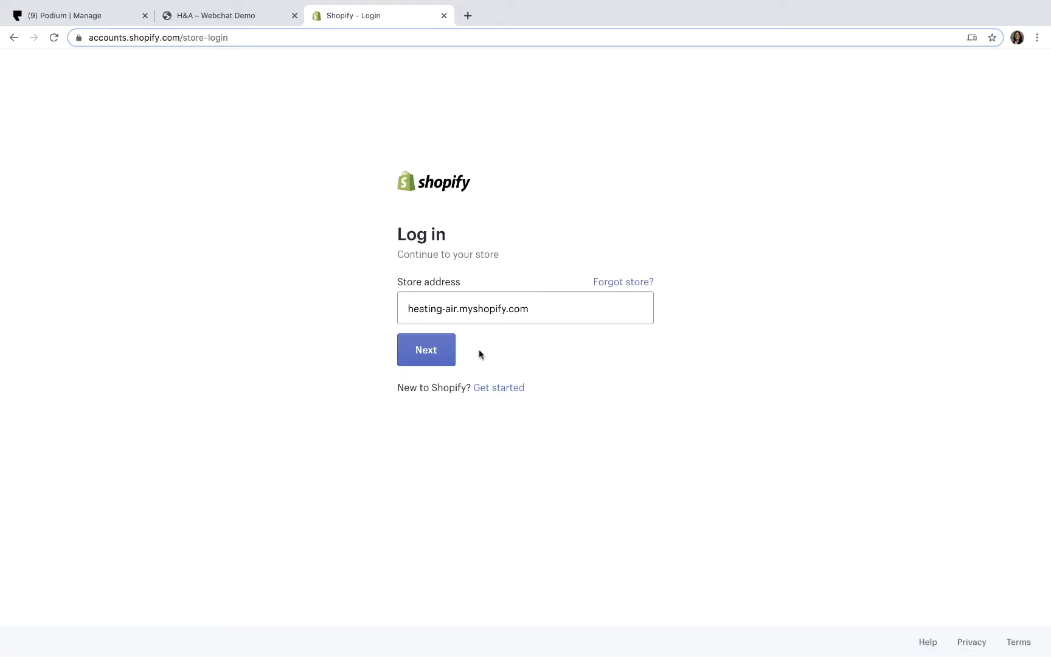
Log into the Heating & Air Shopify store admin with the store address and email.
{"action": "left_click", "coordinate": [425, 350]}
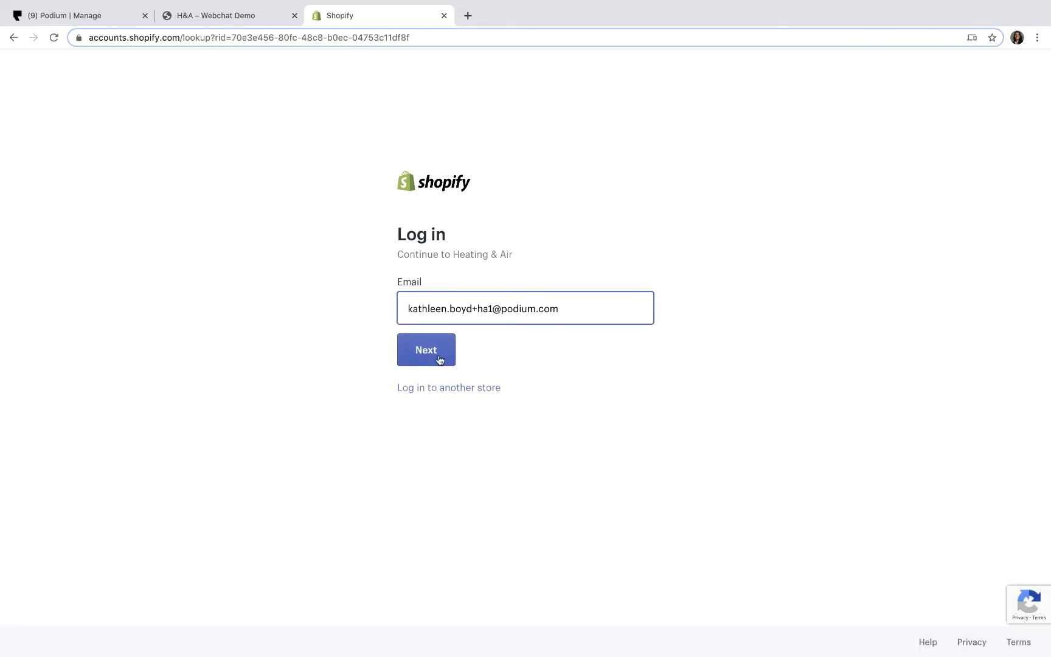
{"action": "left_click", "coordinate": [426, 350]}
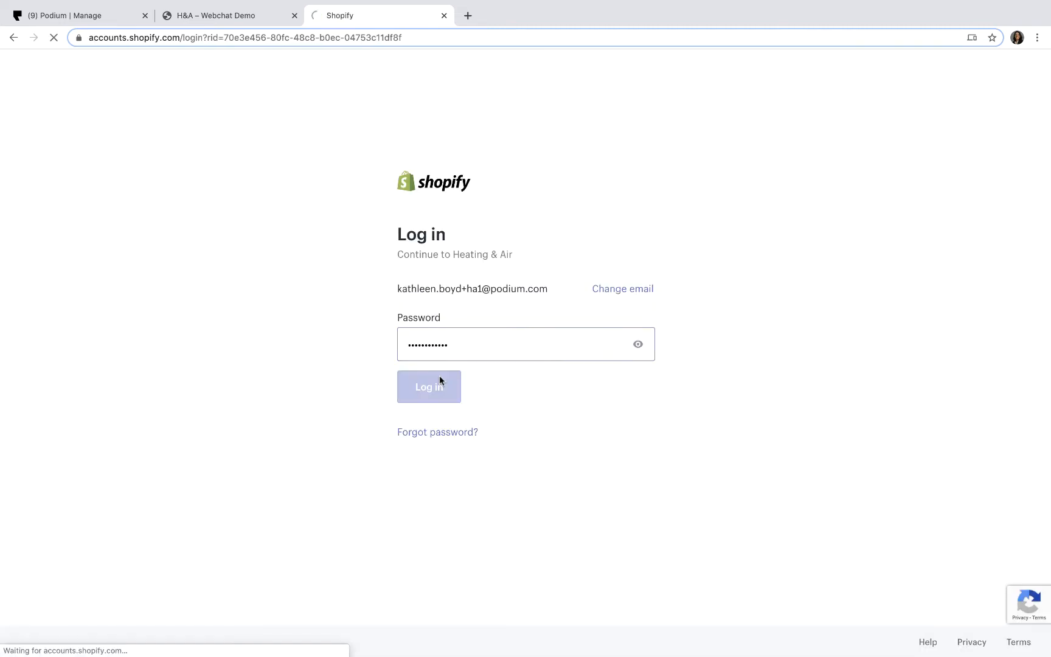
{"action": "left_click", "coordinate": [430, 387]}
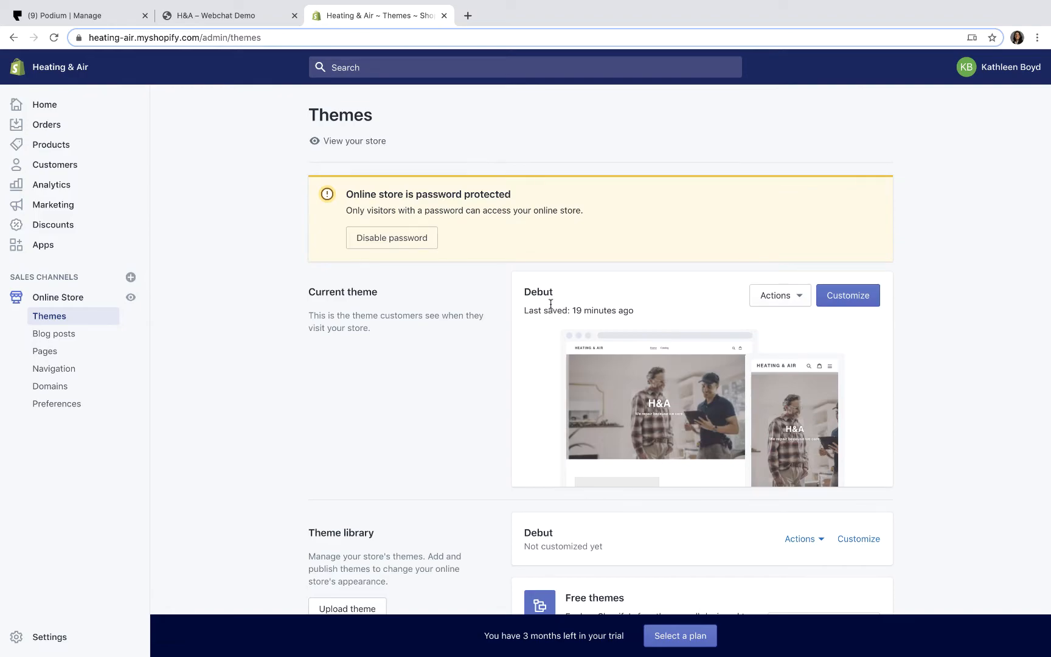
Start editing the Debut theme's code from its Actions menu.
{"action": "left_click", "coordinate": [780, 295]}
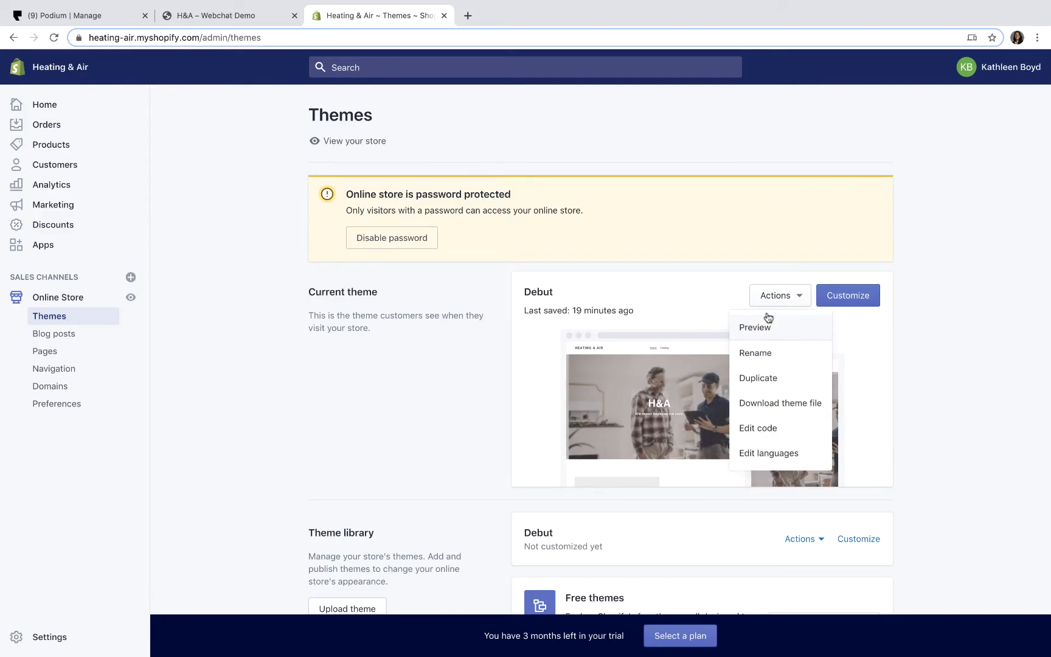
{"action": "left_click", "coordinate": [758, 428]}
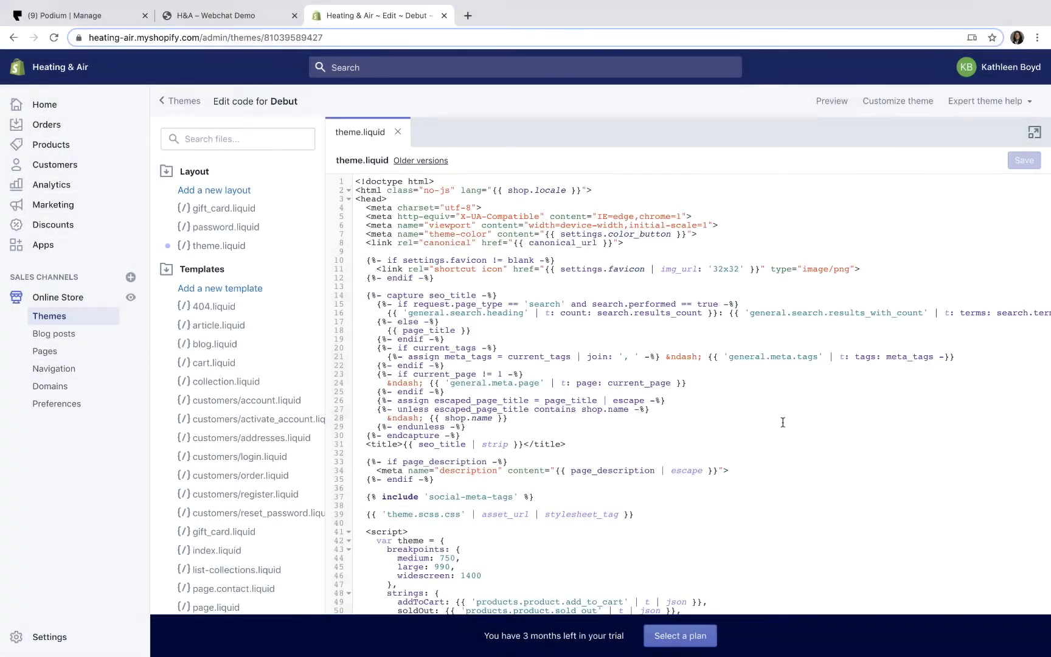
Save the Podium script at the end of theme.liquid's body and preview the storefront chat bubble.
{"action": "scroll", "scroll_direction": "down", "scroll_amount": 3}
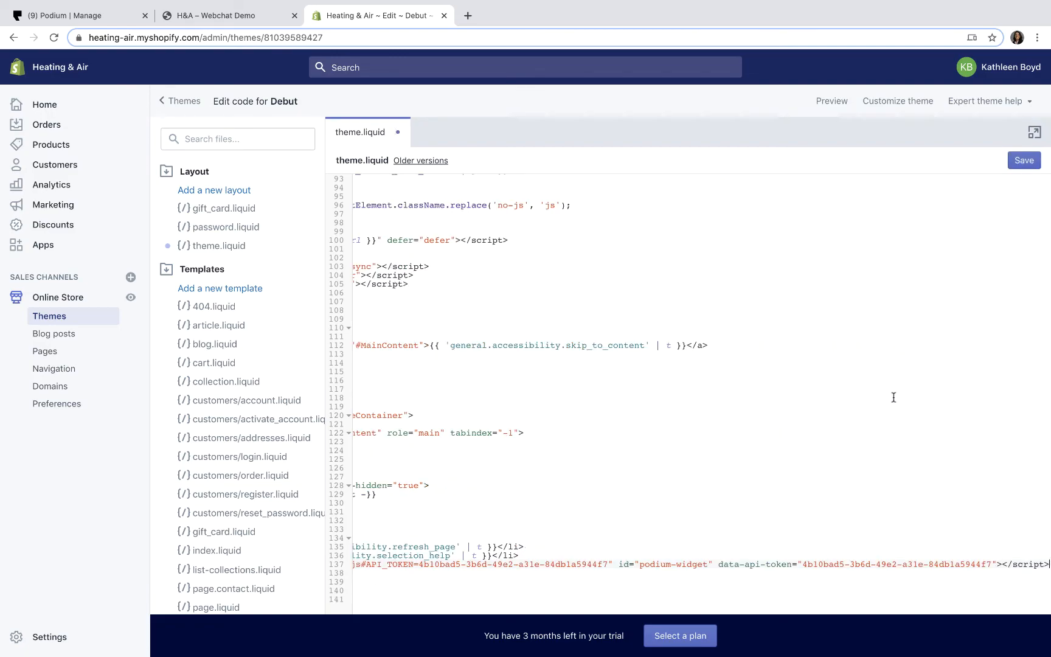
{"action": "left_click", "coordinate": [1024, 161]}
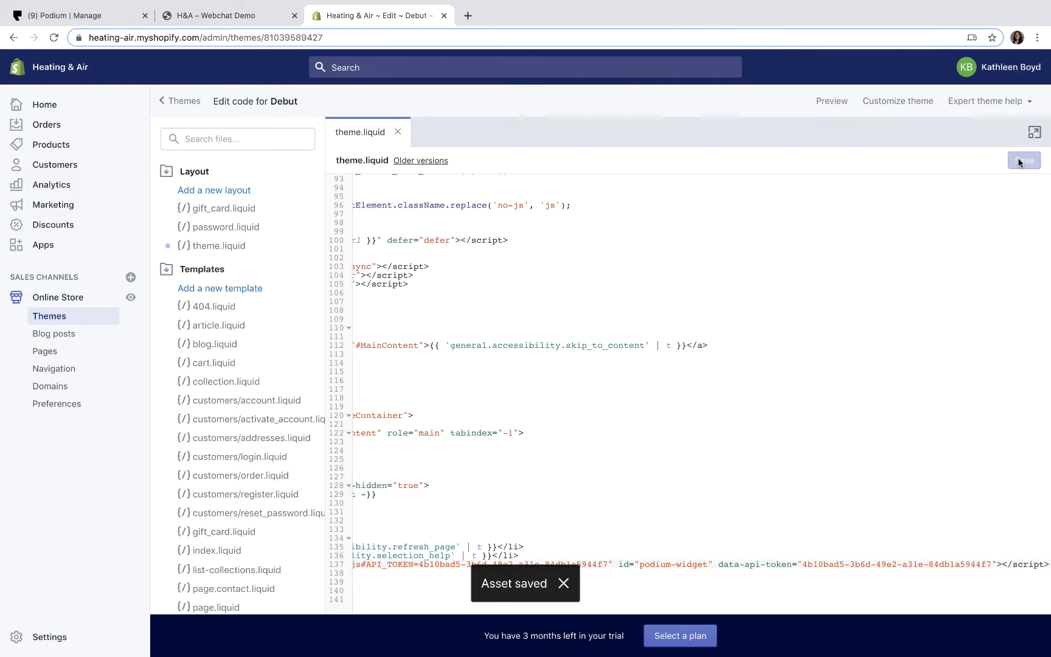
{"action": "left_click", "coordinate": [832, 101]}
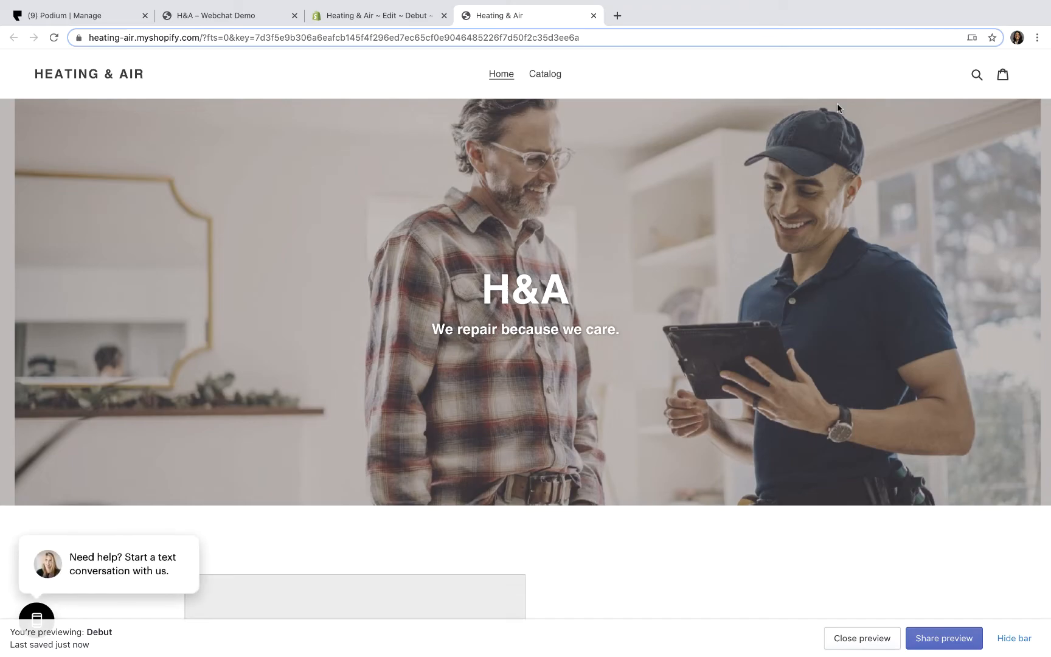
{"action": "mouse_move", "coordinate": [421, 322]}
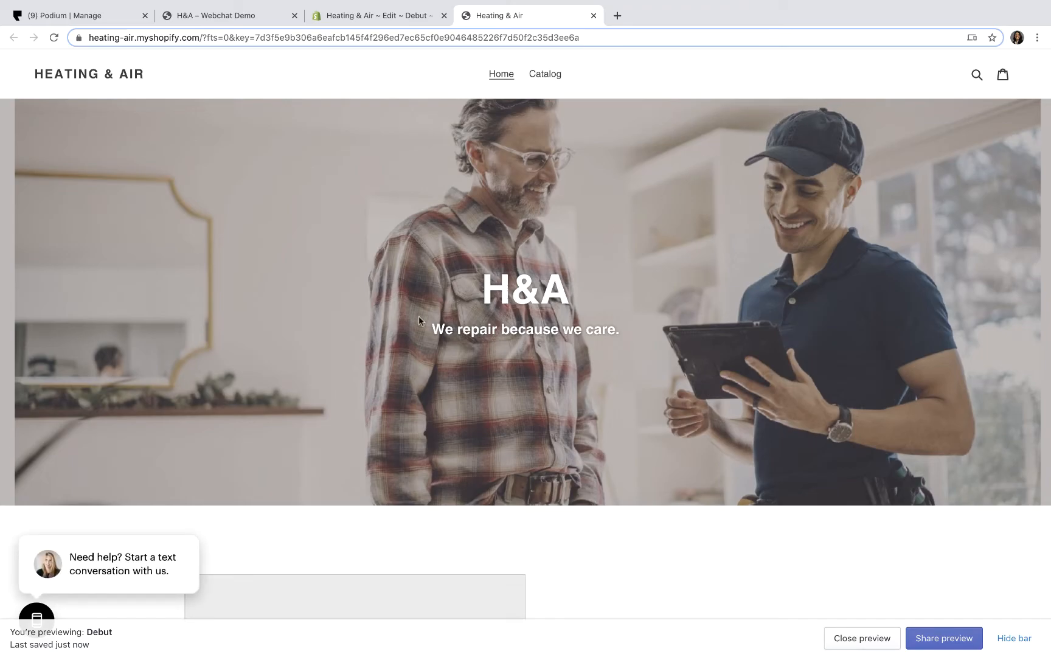
Send 'I need a quote for my furnace repair.' to H&A Lehi via the chat bubble and get the received confirmation.
{"action": "left_click", "coordinate": [37, 618]}
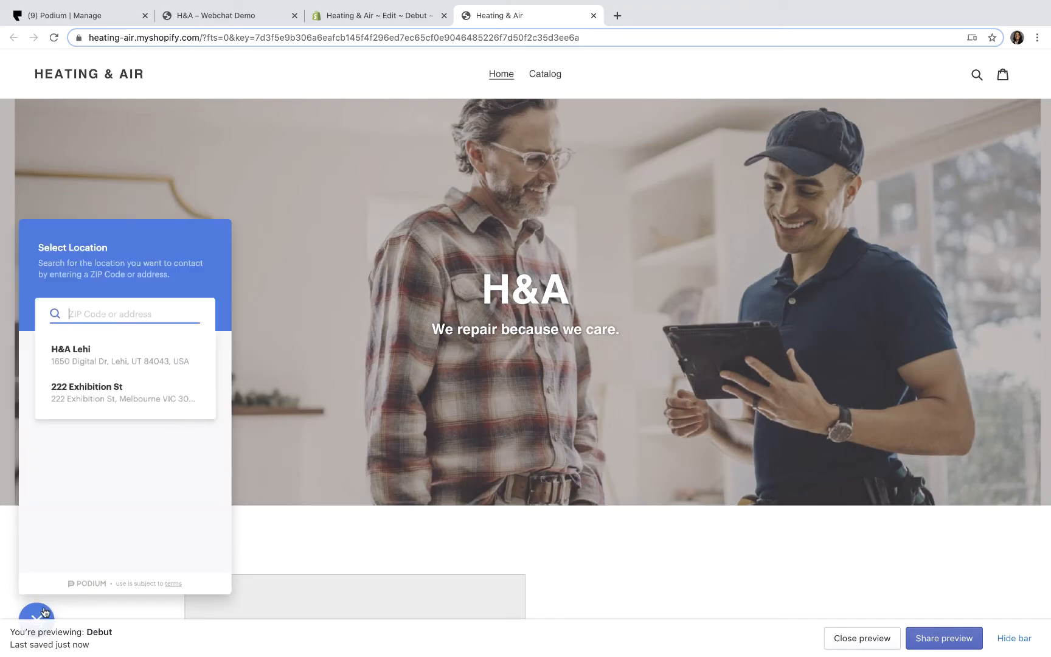
{"action": "mouse_move", "coordinate": [141, 389]}
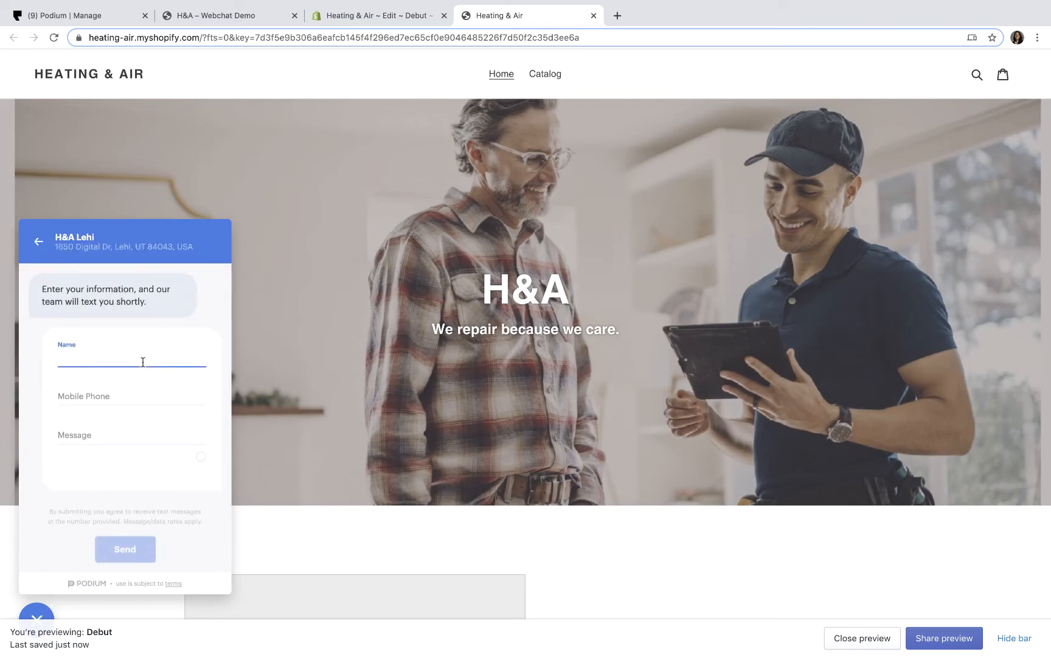
{"action": "type", "text": "I need a quote for my furnace repair."}
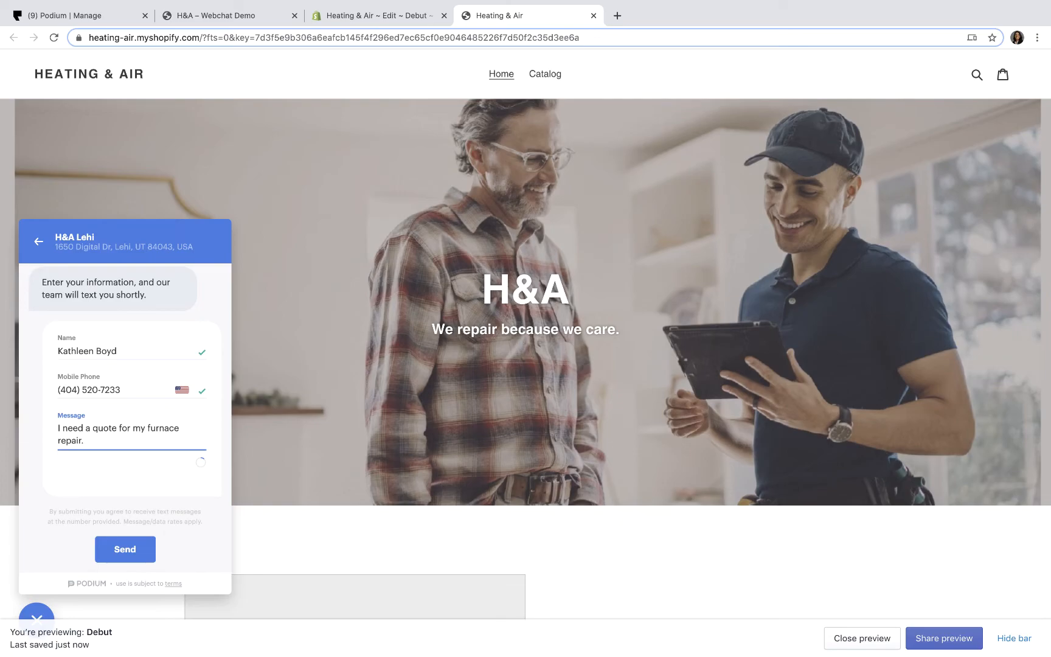
{"action": "left_click", "coordinate": [125, 550]}
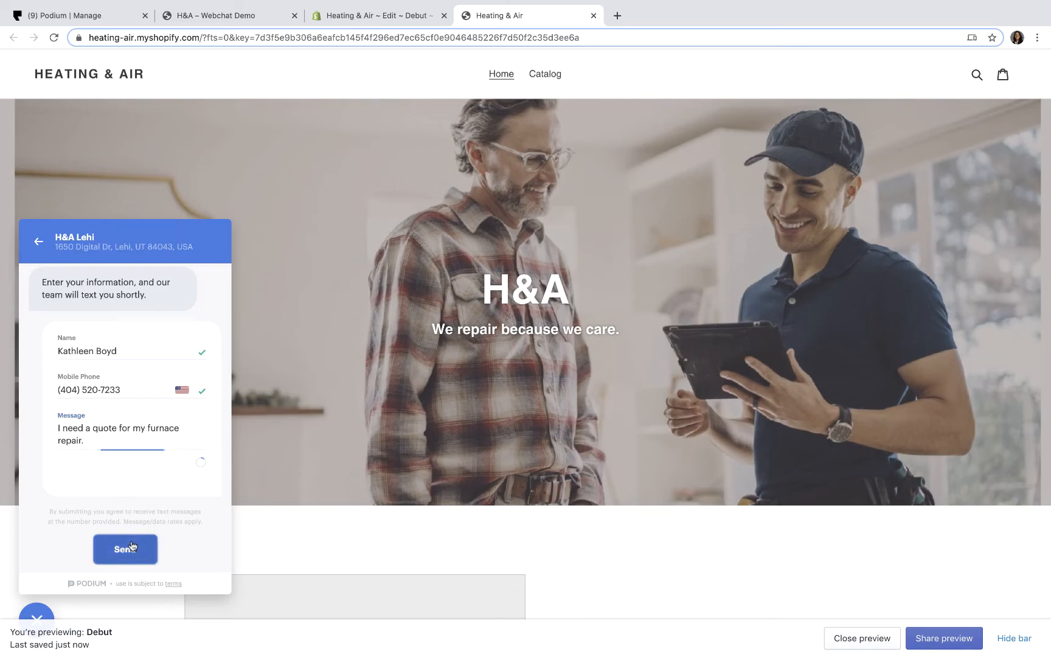
{"action": "left_click", "coordinate": [125, 550]}
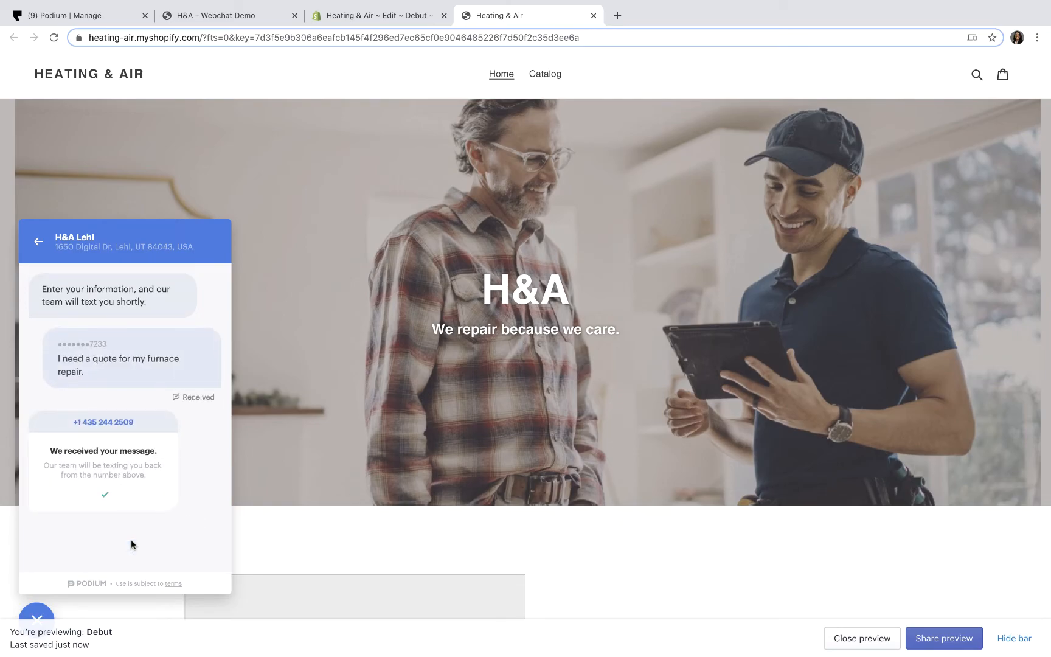